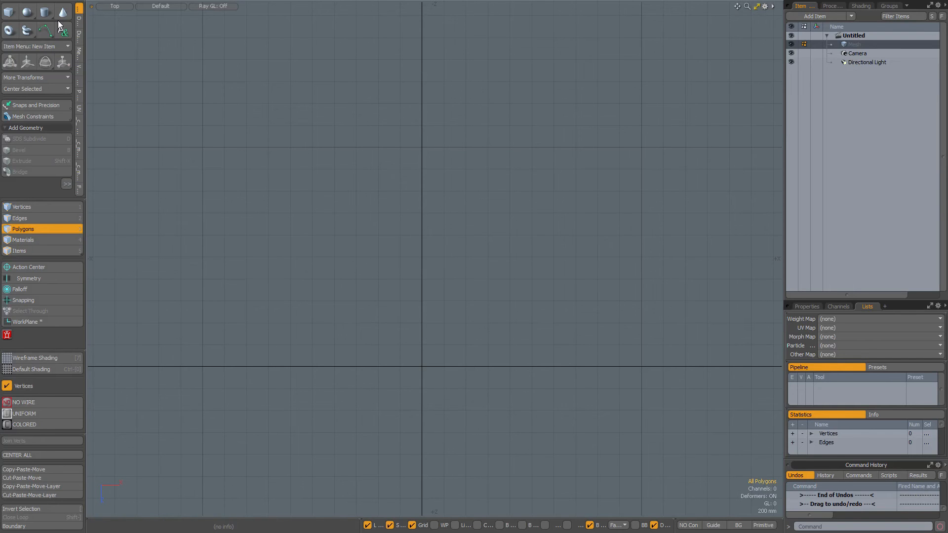
Step: Activate the Curve tool and lay down a wavy curve point by point across the Top view
{"action": "left_click", "coordinate": [45, 30]}
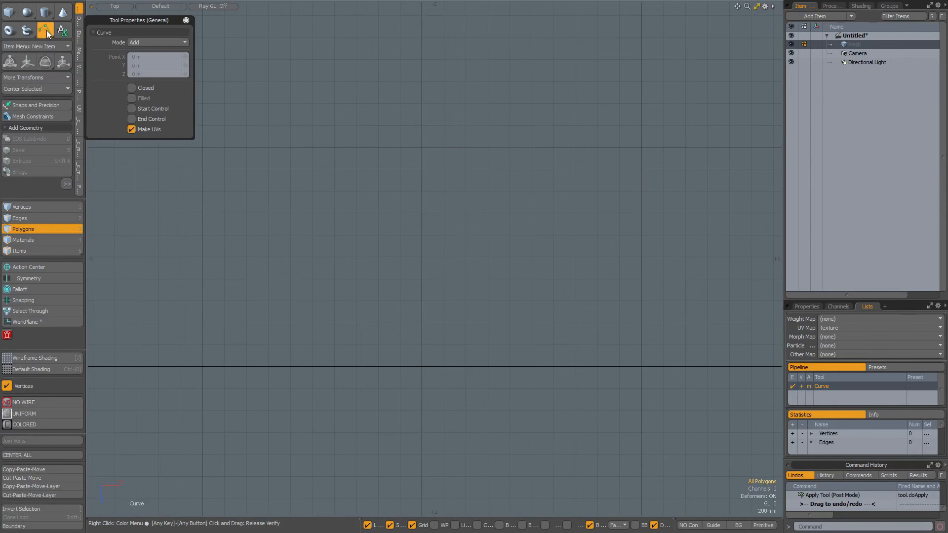
{"action": "left_click", "coordinate": [248, 335]}
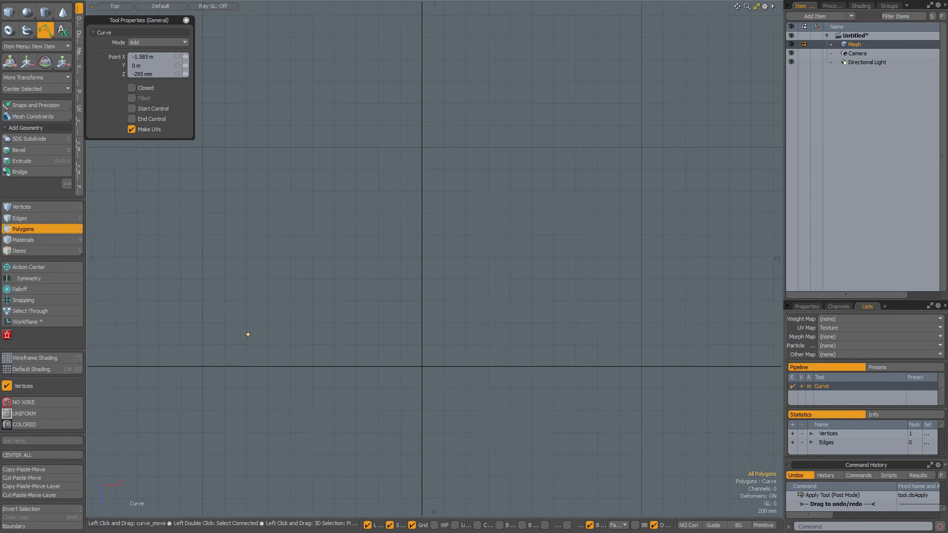
{"action": "left_click", "coordinate": [428, 372]}
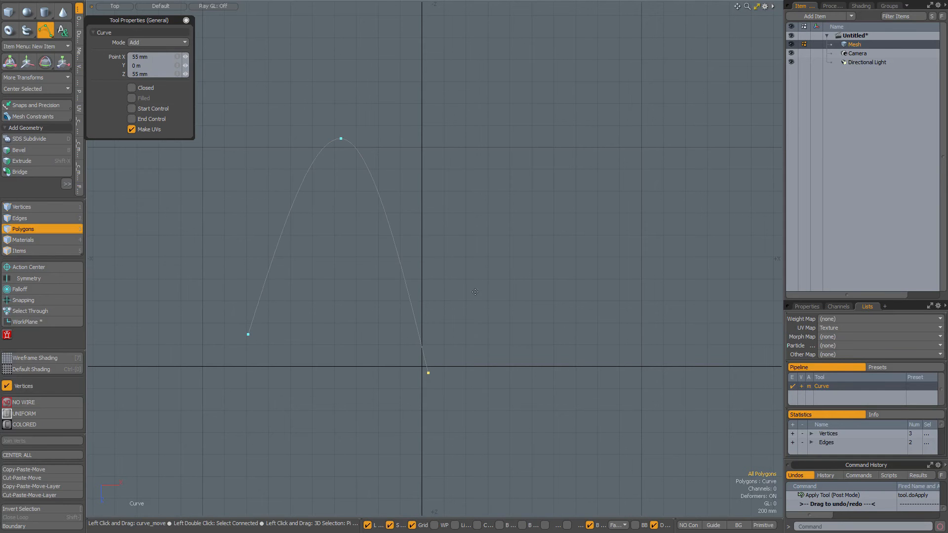
{"action": "left_click", "coordinate": [658, 325]}
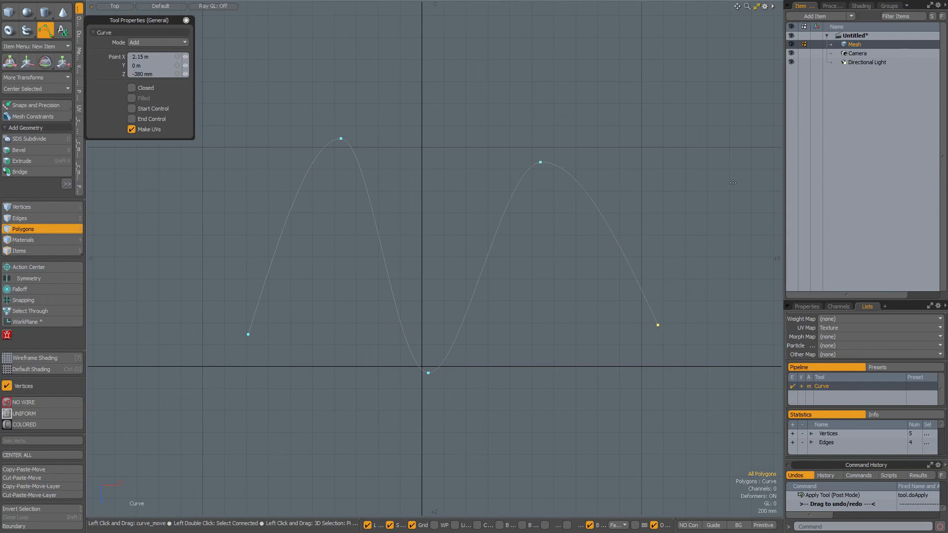
{"action": "left_click", "coordinate": [738, 121]}
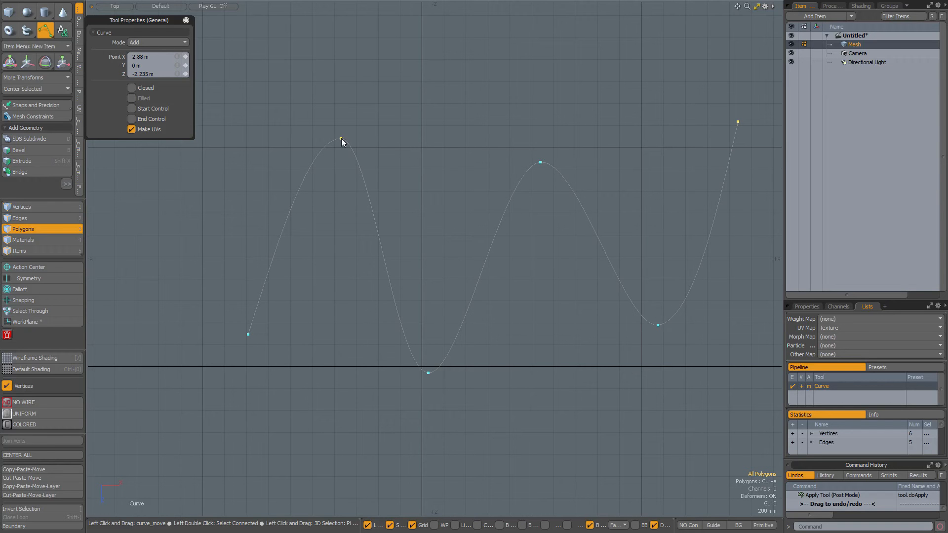
Step: Drag an existing curve node to a new position to reshape the wave
{"action": "left_click_drag", "start_coordinate": [340, 140], "coordinate": [312, 182]}
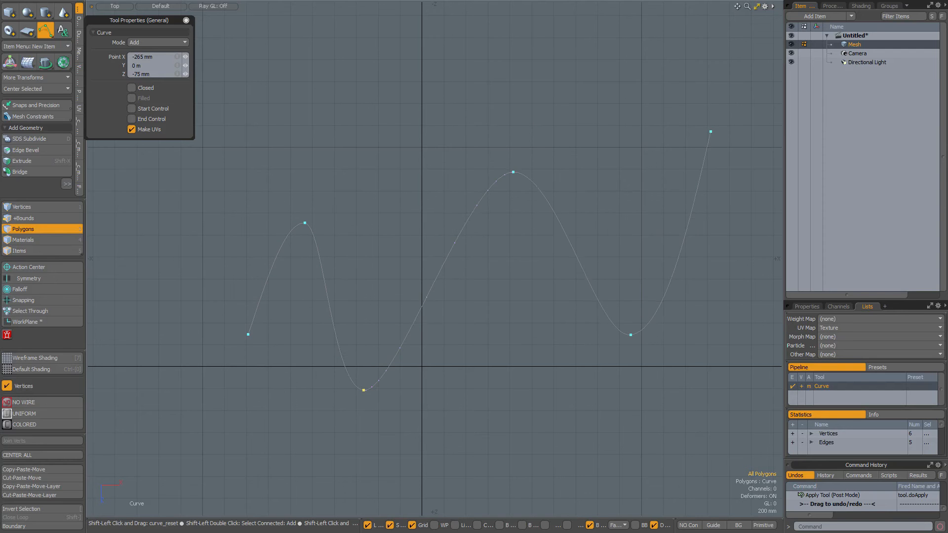
Step: Remove nodes from the curve, leaving a simpler hill-and-dip shape
{"action": "left_click", "coordinate": [364, 389]}
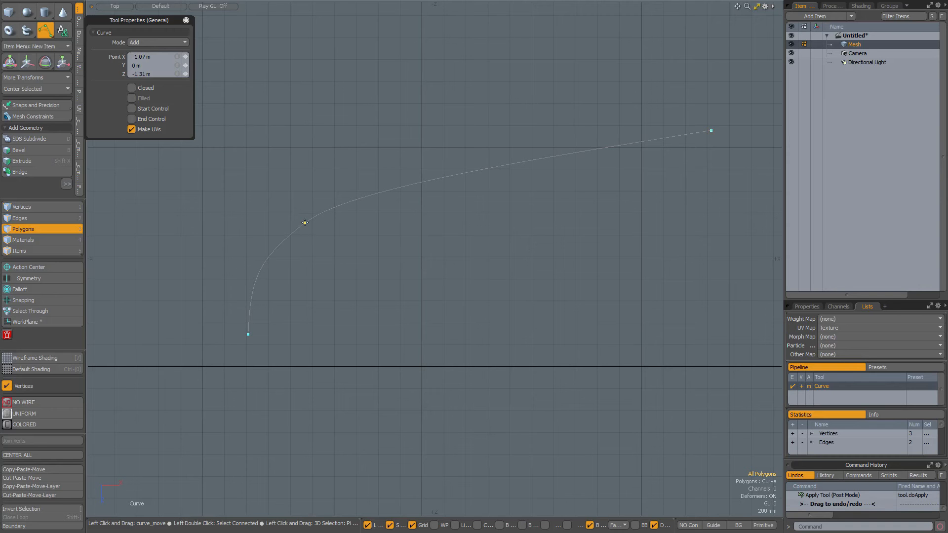
{"action": "left_click", "coordinate": [402, 356]}
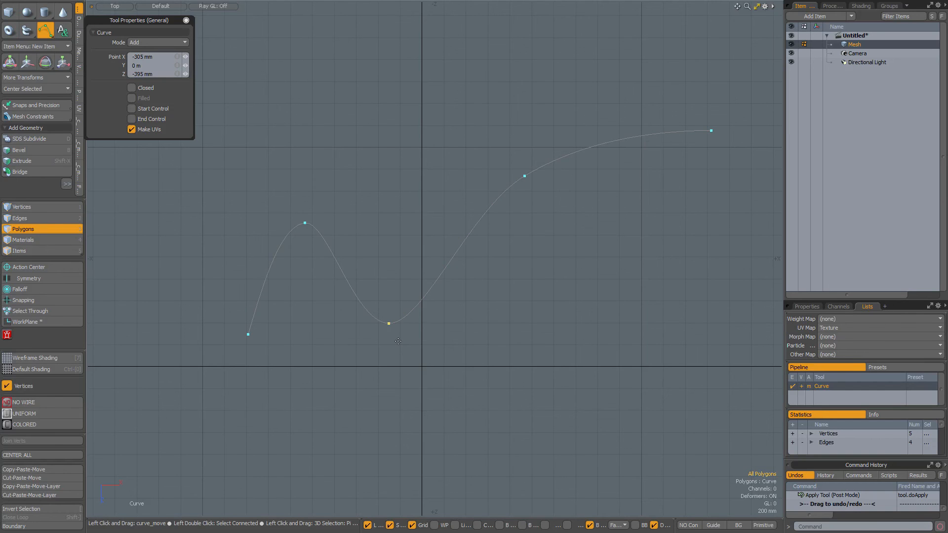
{"action": "mouse_move", "coordinate": [392, 330]}
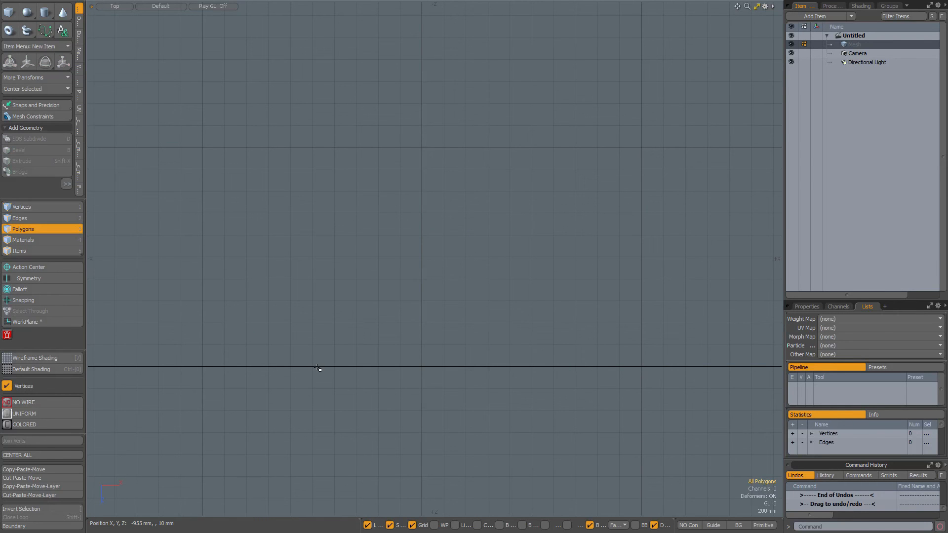
{"action": "mouse_move", "coordinate": [457, 313]}
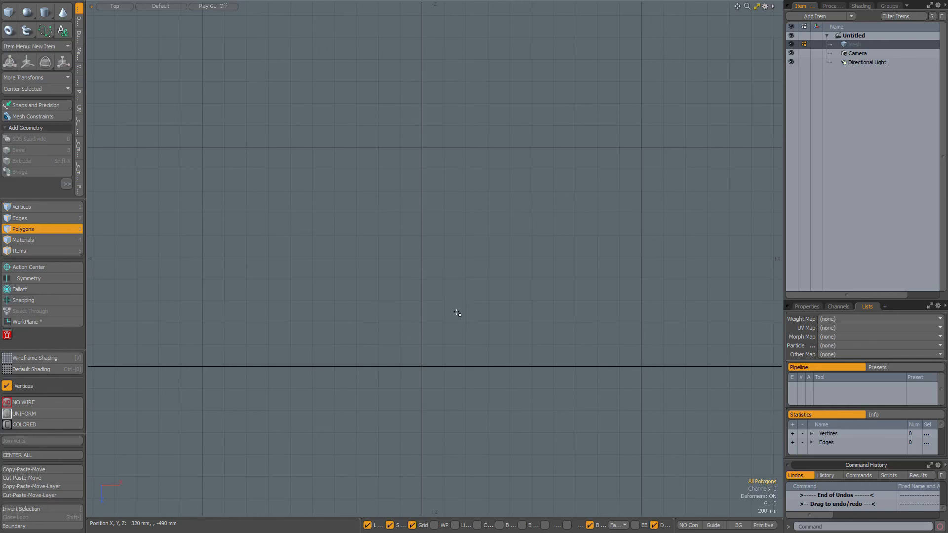